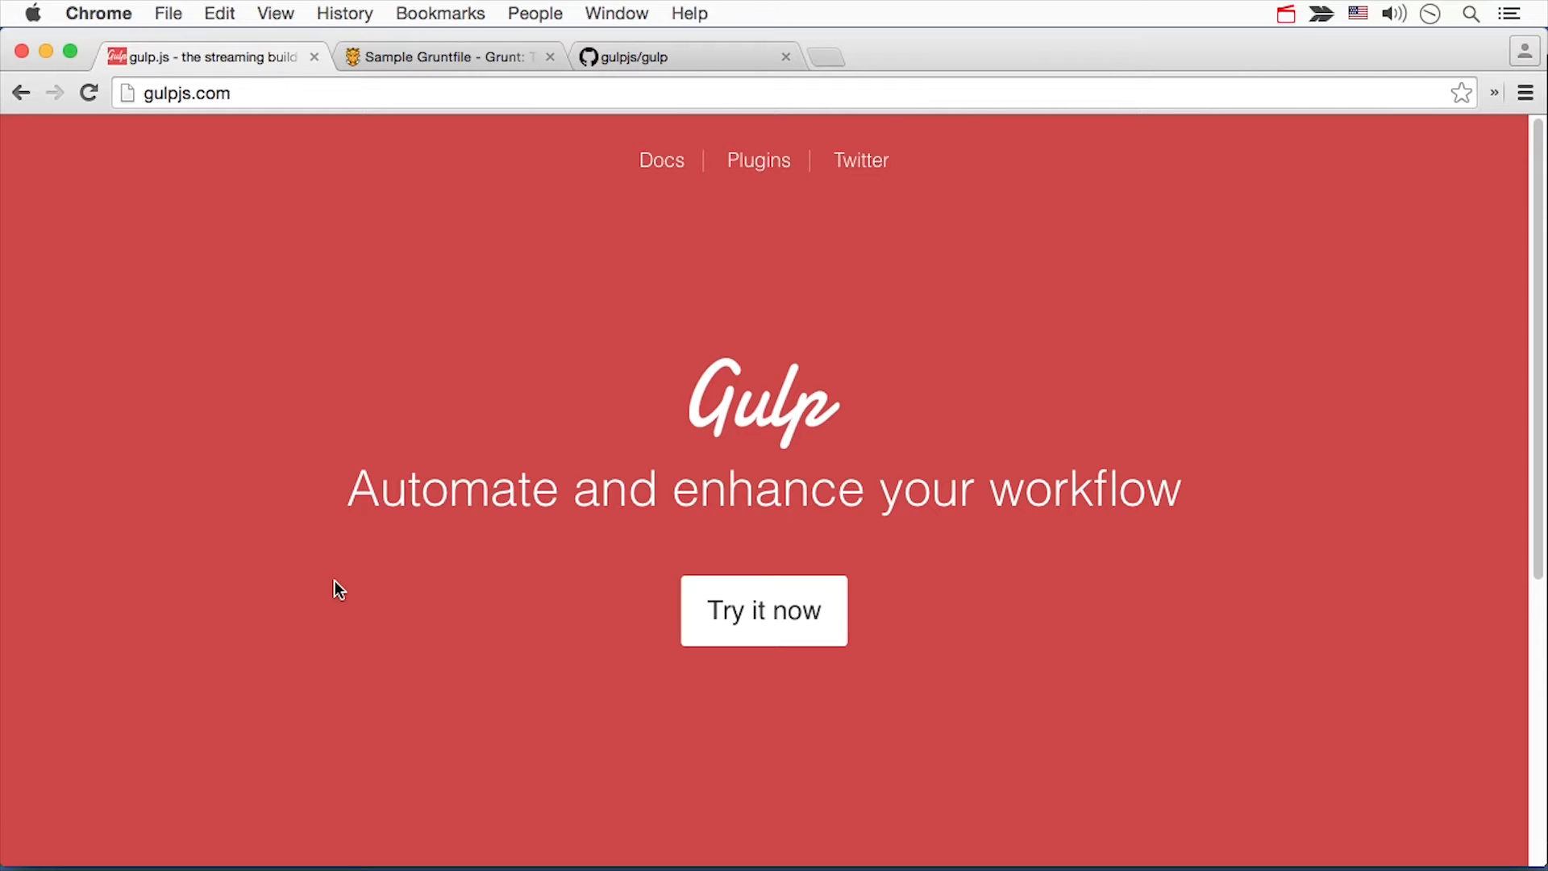
Switch to the 'Sample Gruntfile - Grunt' tab and view its concat and uglify configuration.
{"action": "left_click", "coordinate": [445, 57]}
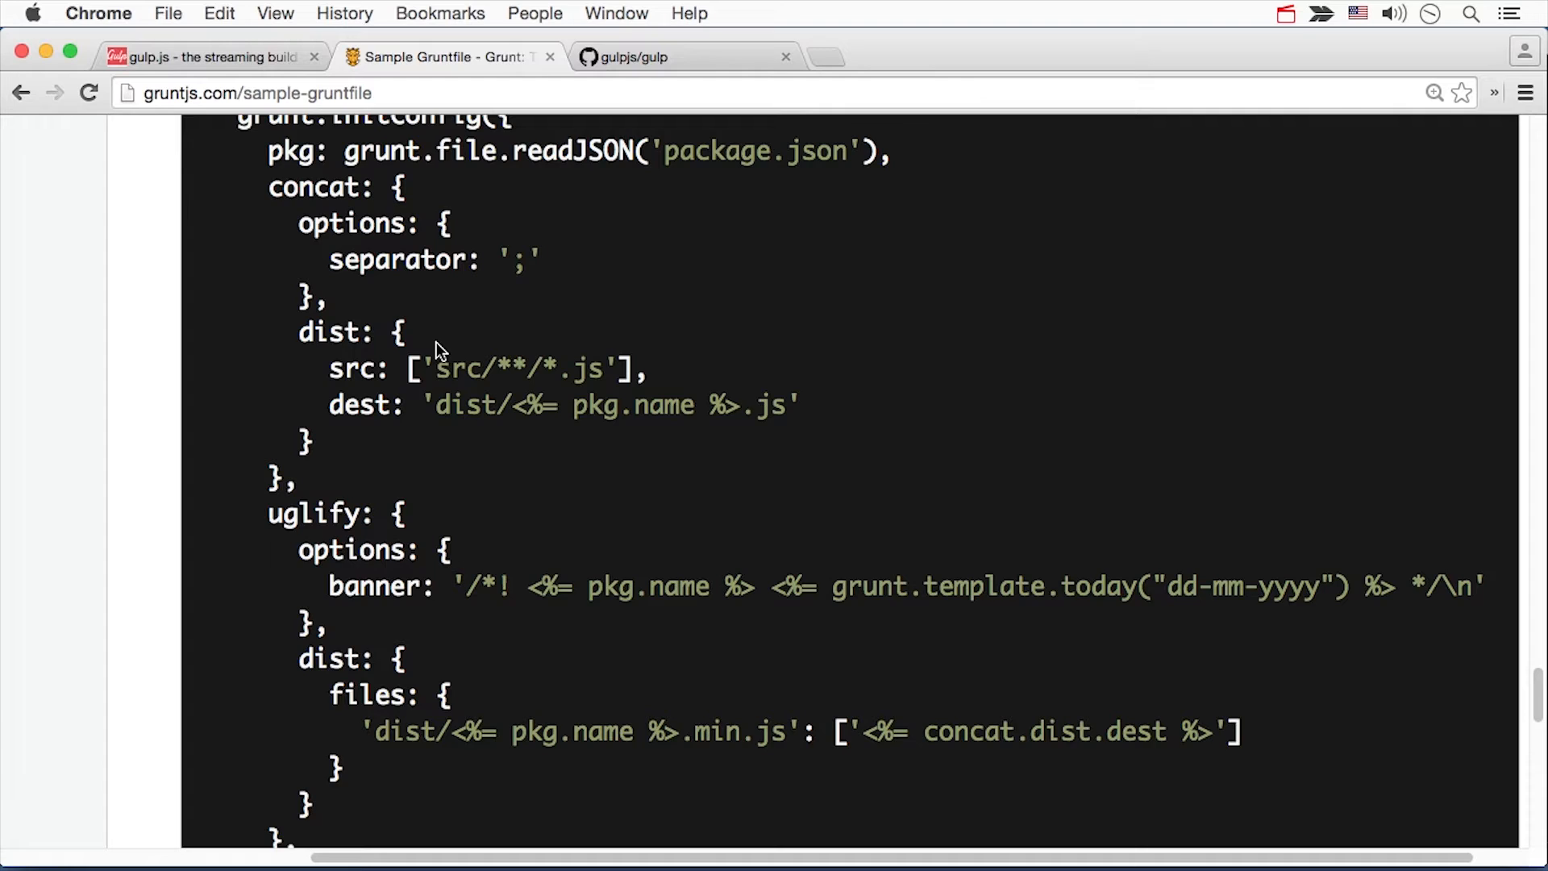
{"action": "double_click", "coordinate": [314, 187]}
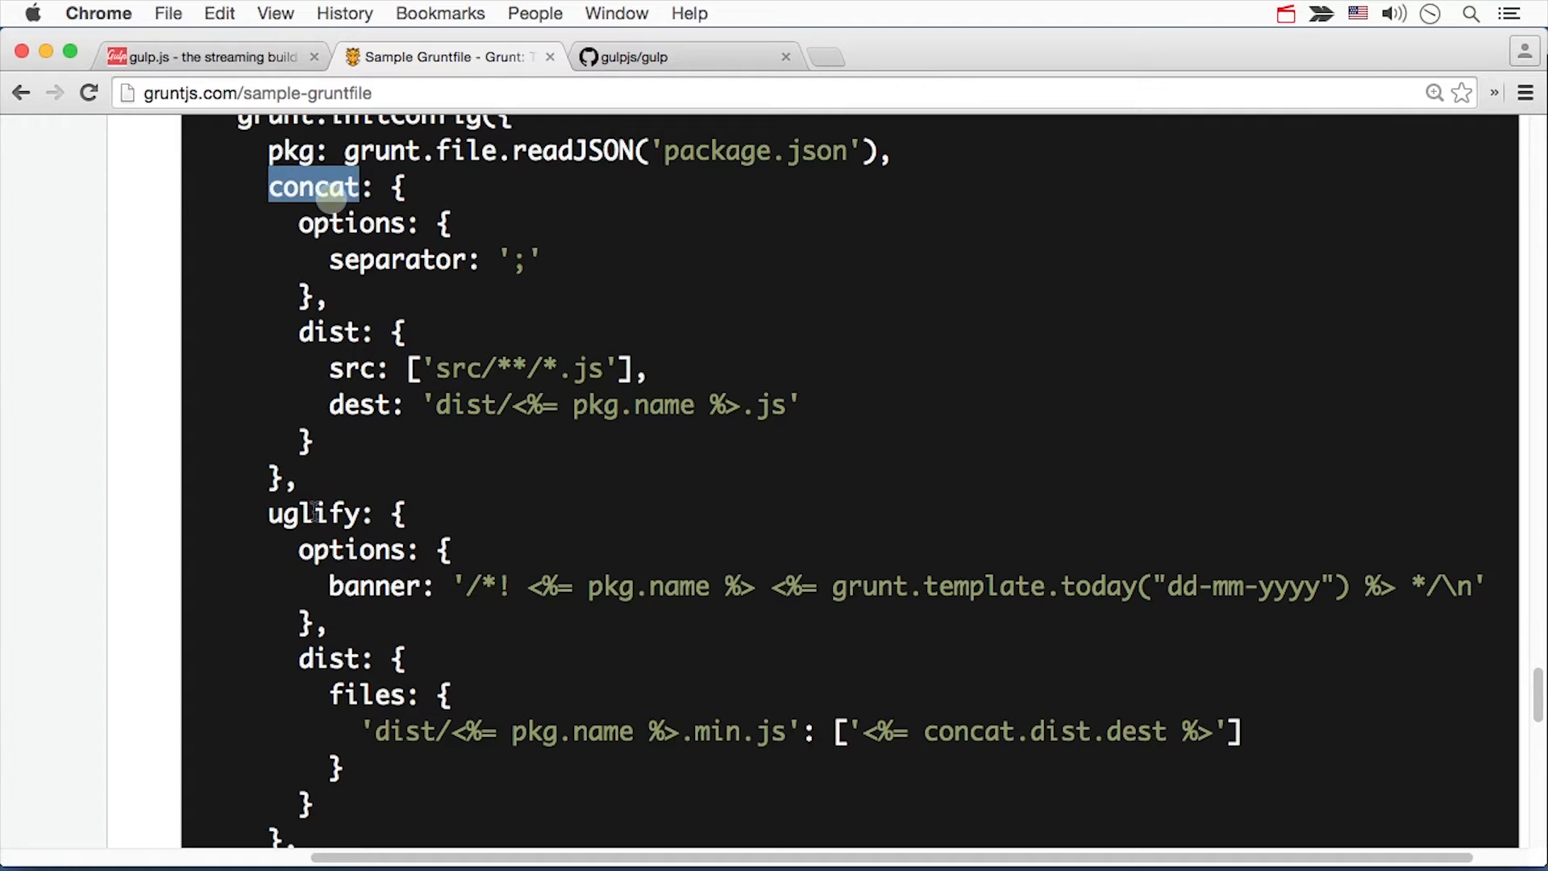
{"action": "double_click", "coordinate": [314, 513]}
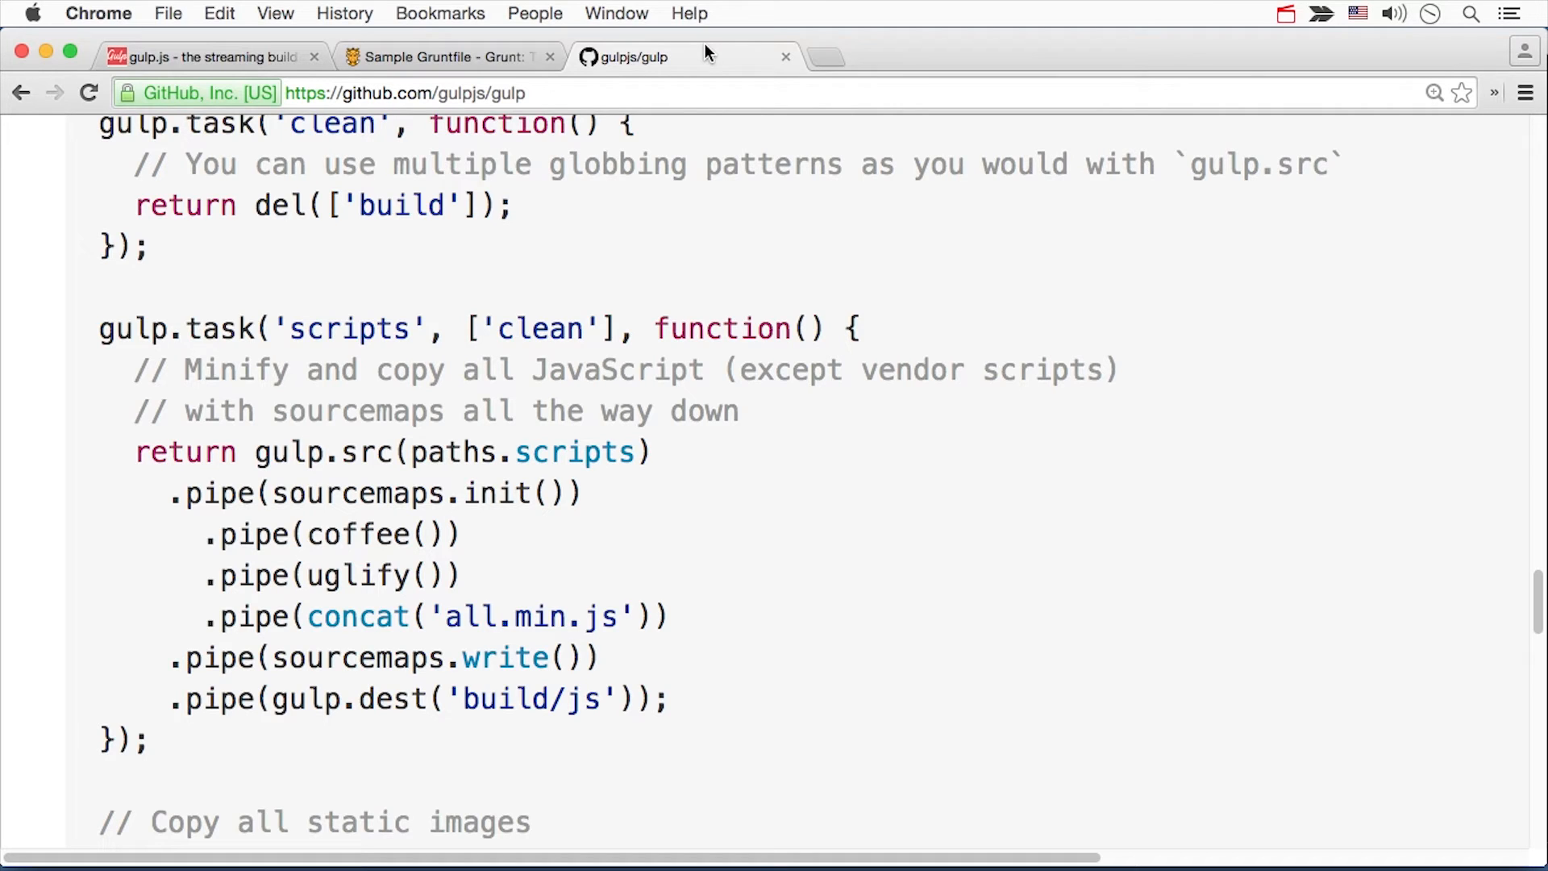
{"action": "mouse_move", "coordinate": [1035, 511]}
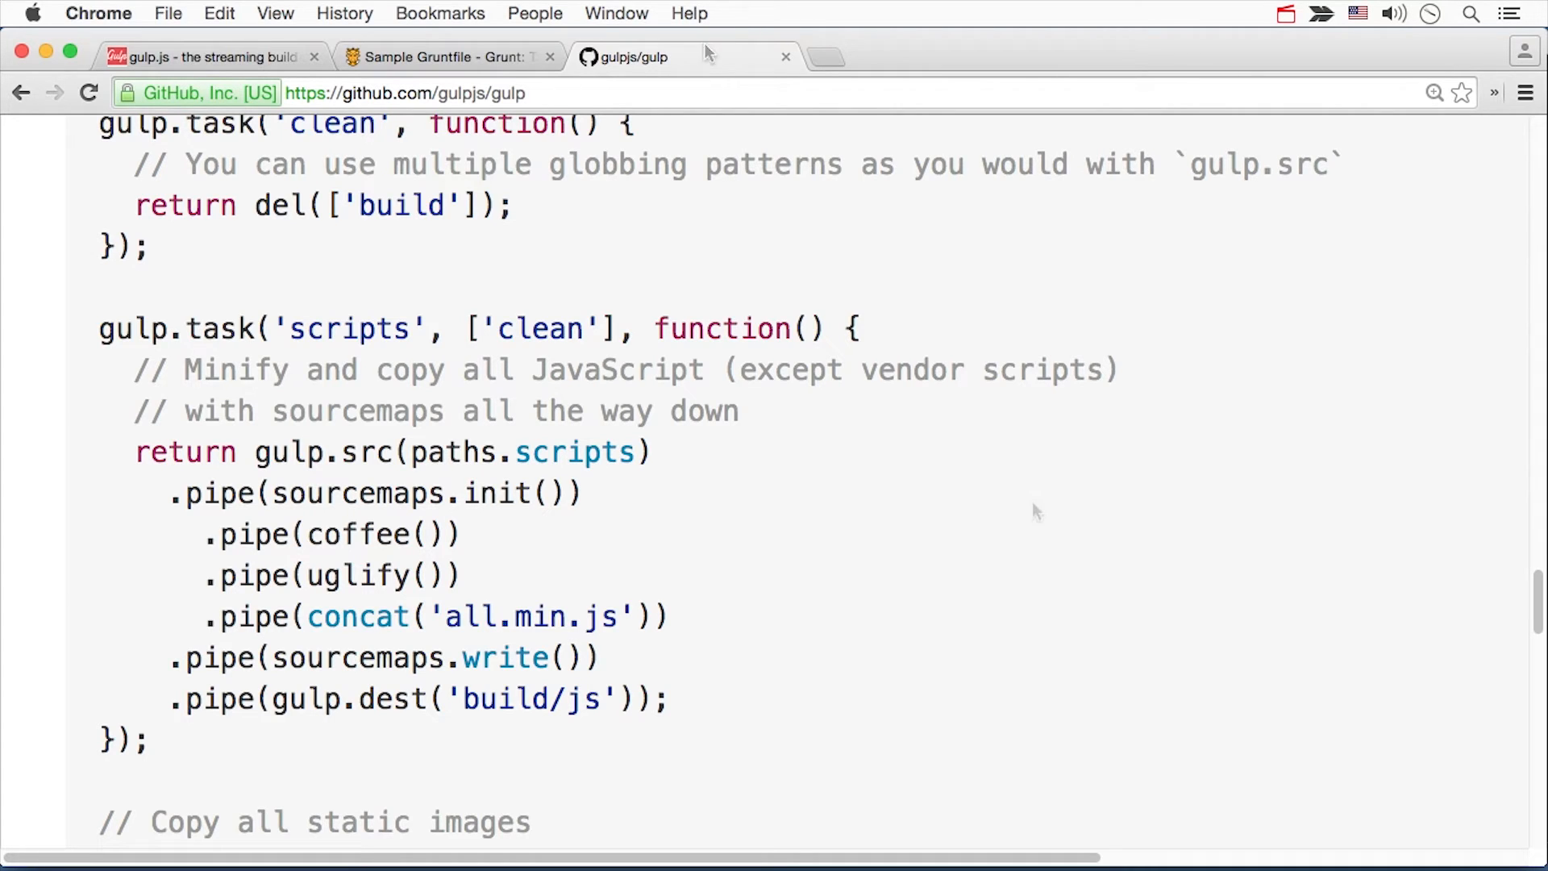